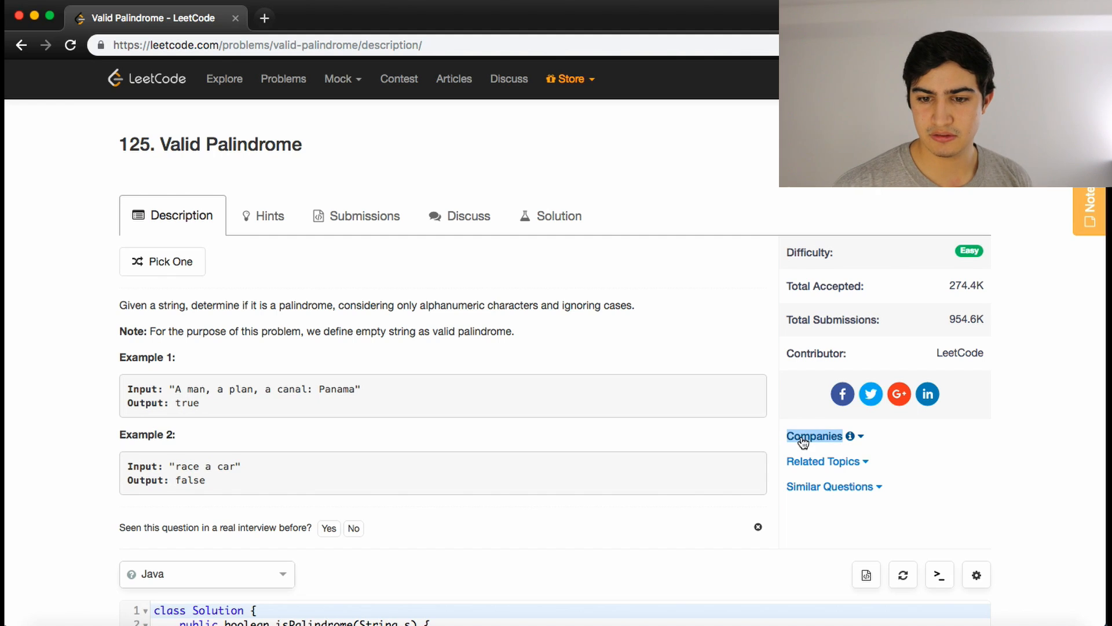
- Peek at the companies list for the problem and move down to the Java editor
click(814, 436)
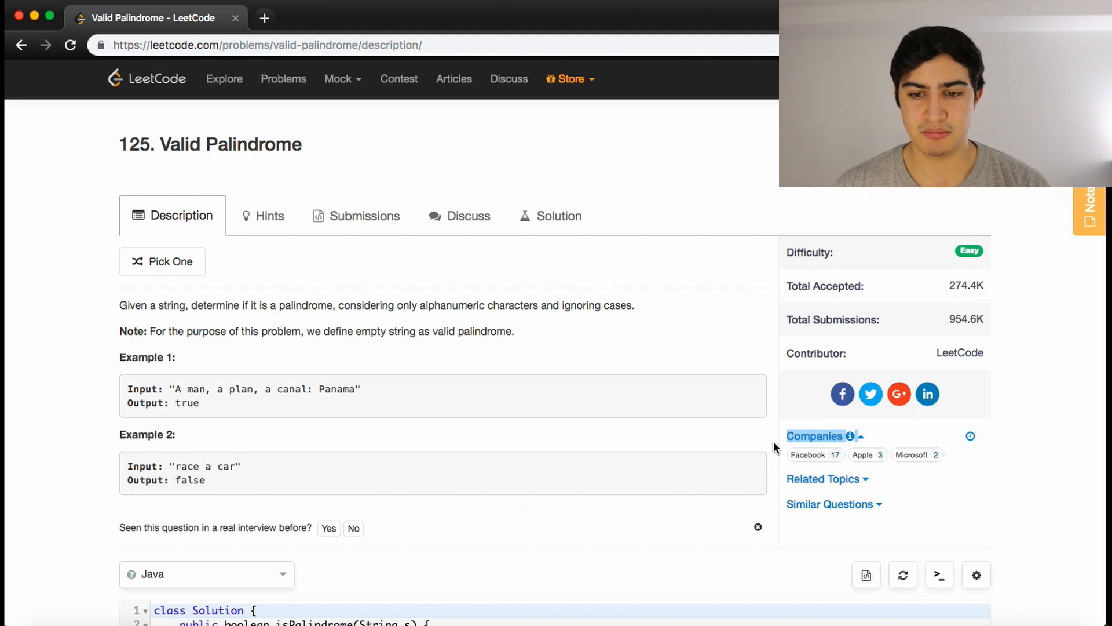
click(814, 435)
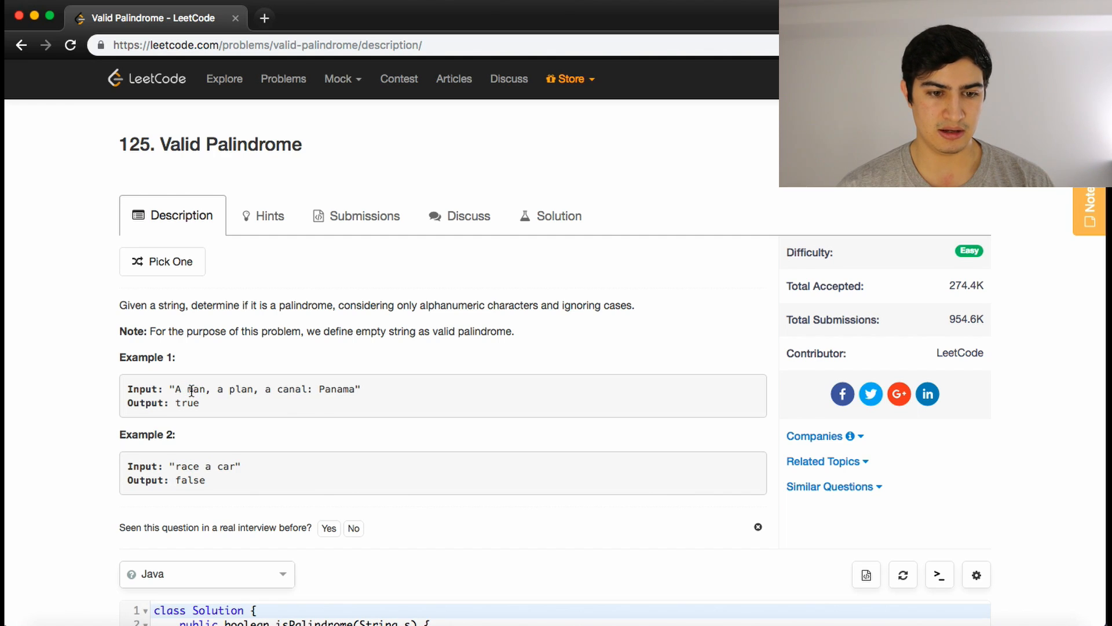
double_click(189, 389)
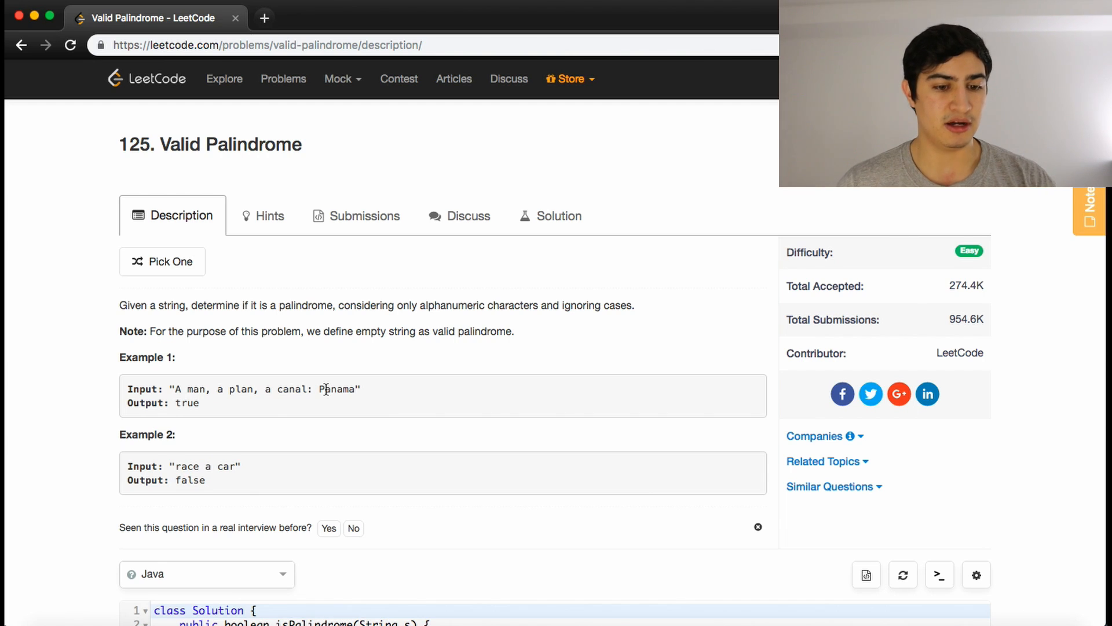
scroll(down, 3)
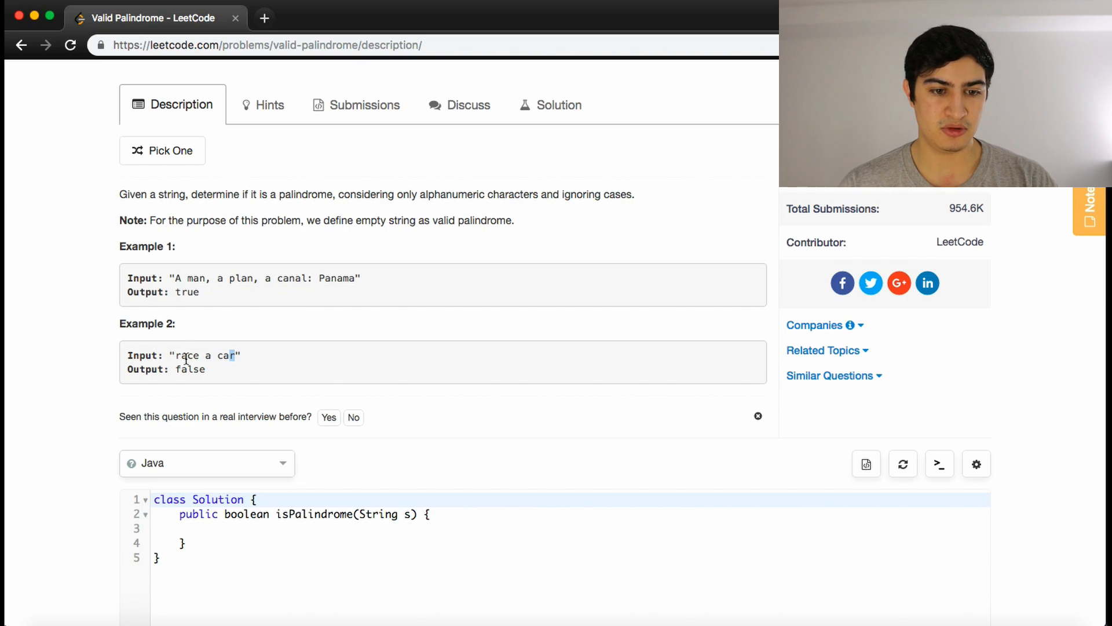
mouse_move(234, 363)
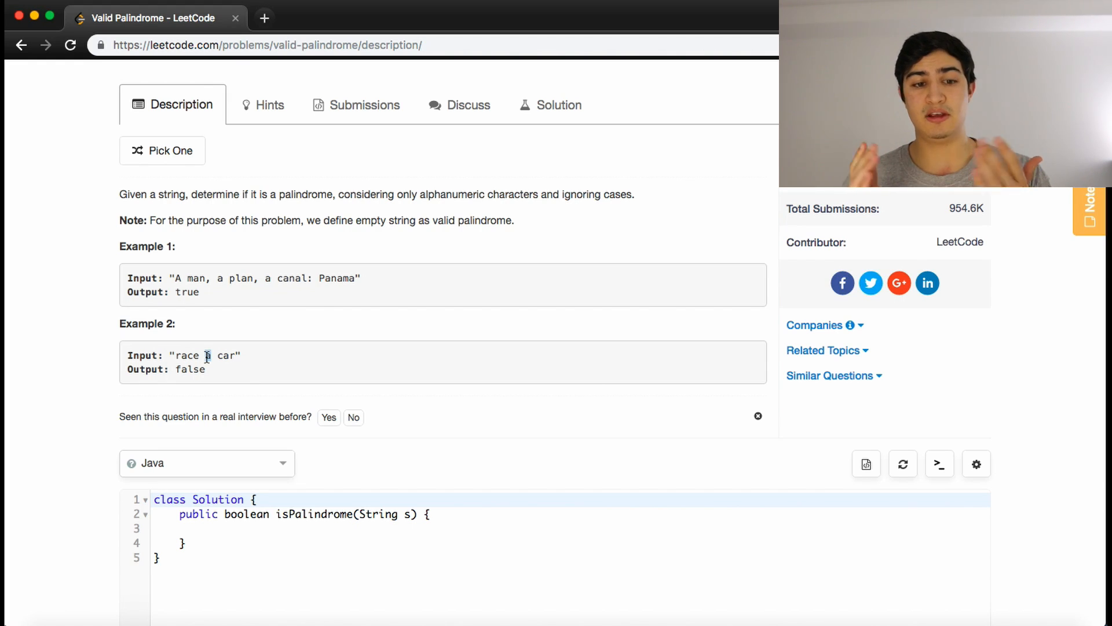
scroll(down, 3)
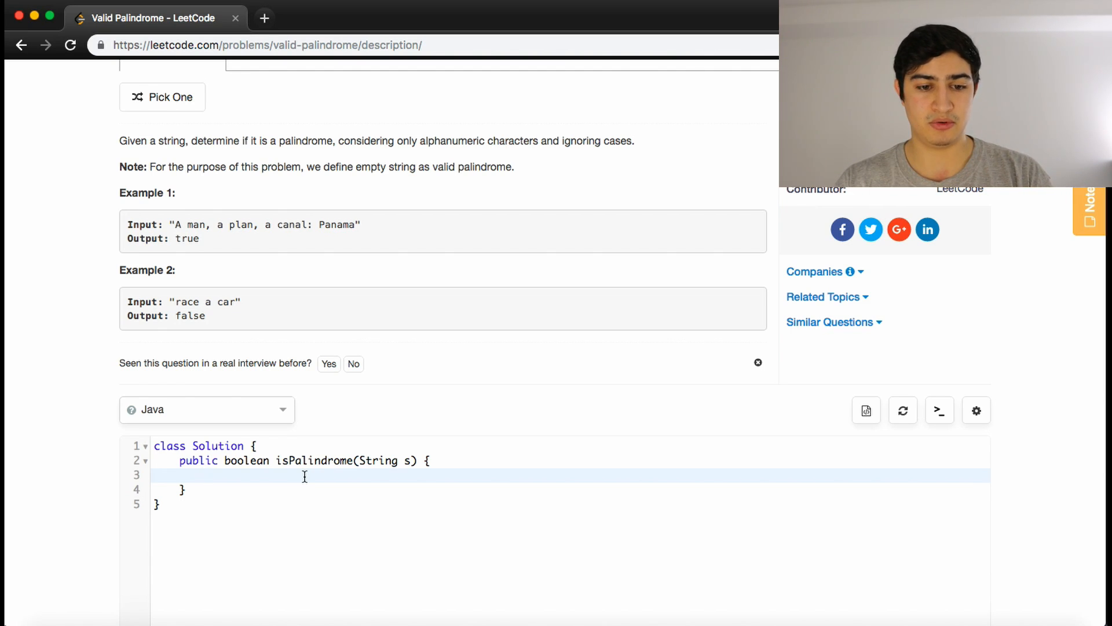
- Declare int i = 0 and int j = s.length() - 1, then start the while(i < j) loop
text(int i =)
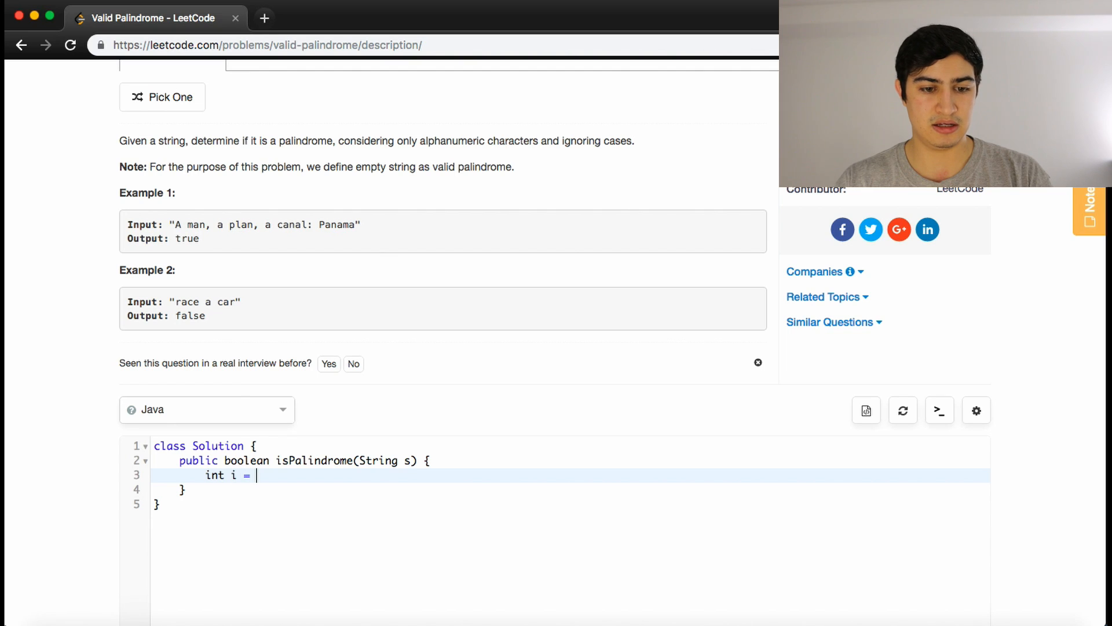
text(0;)
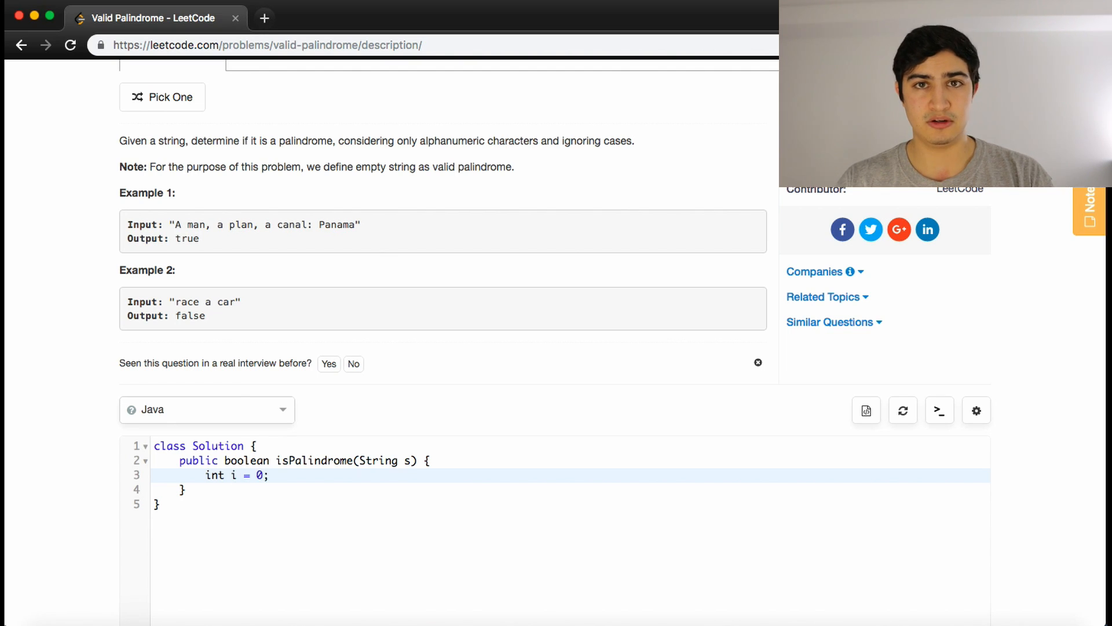
text(int j =)
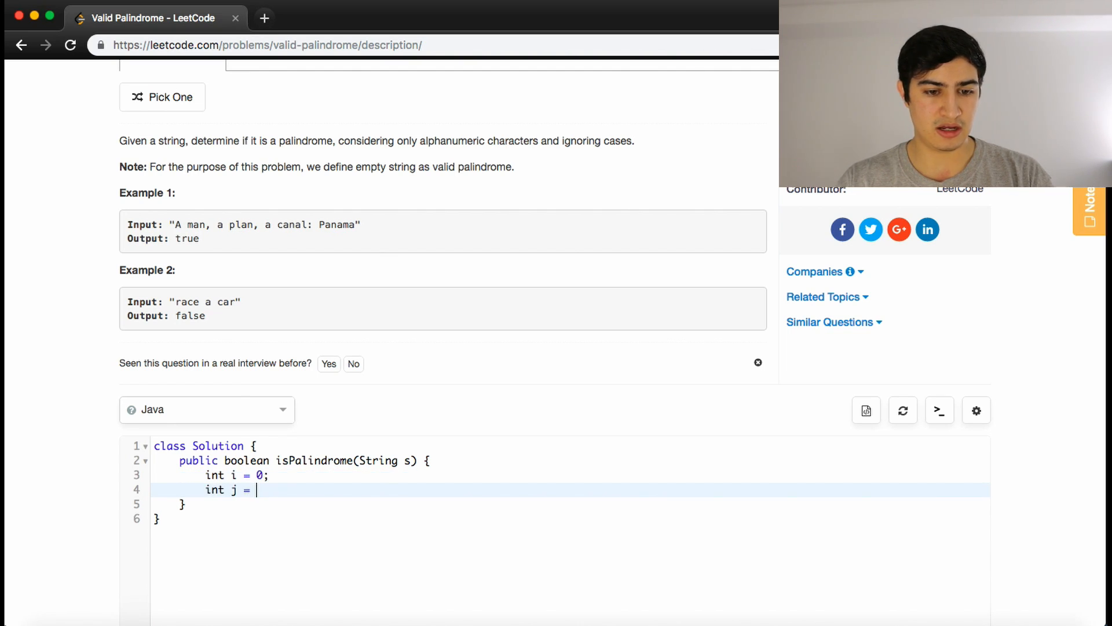
text(s.length())
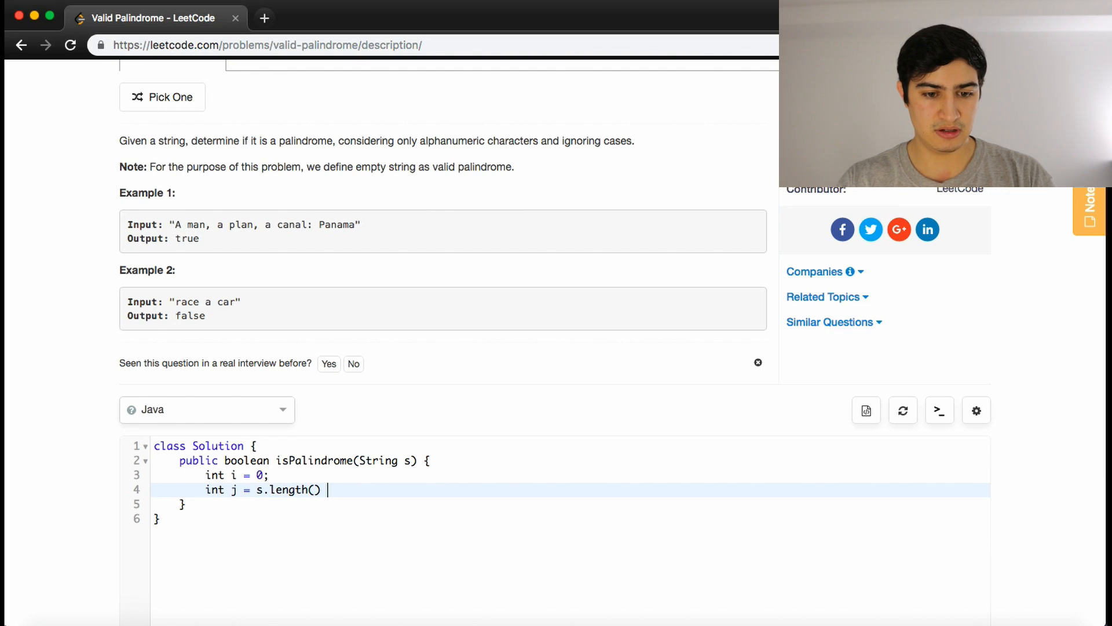
text(- 1;)
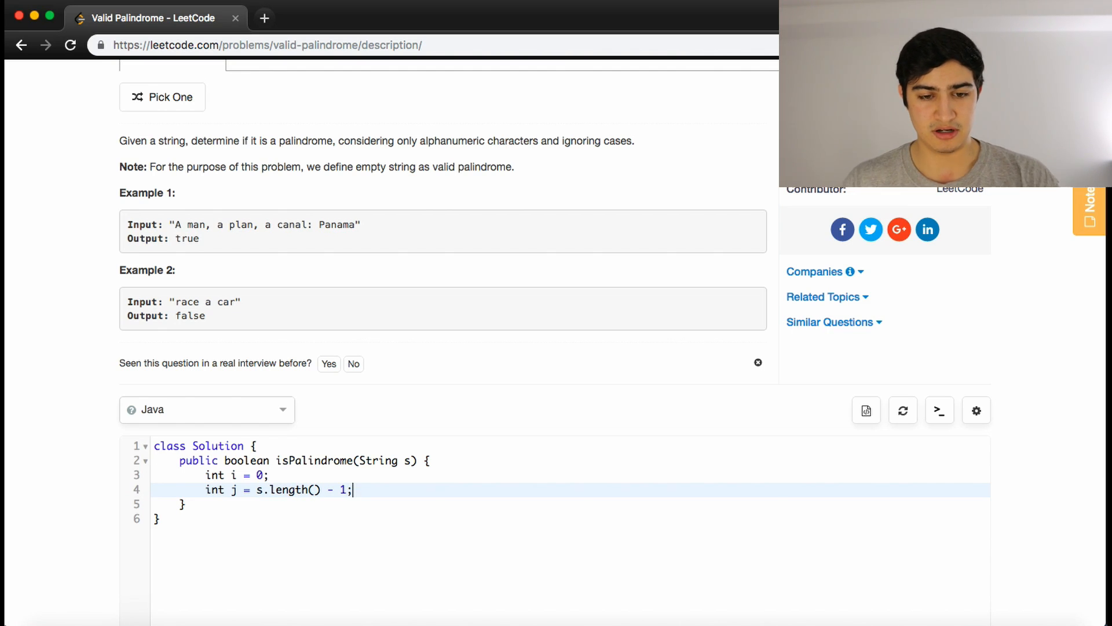
text(while(i <)
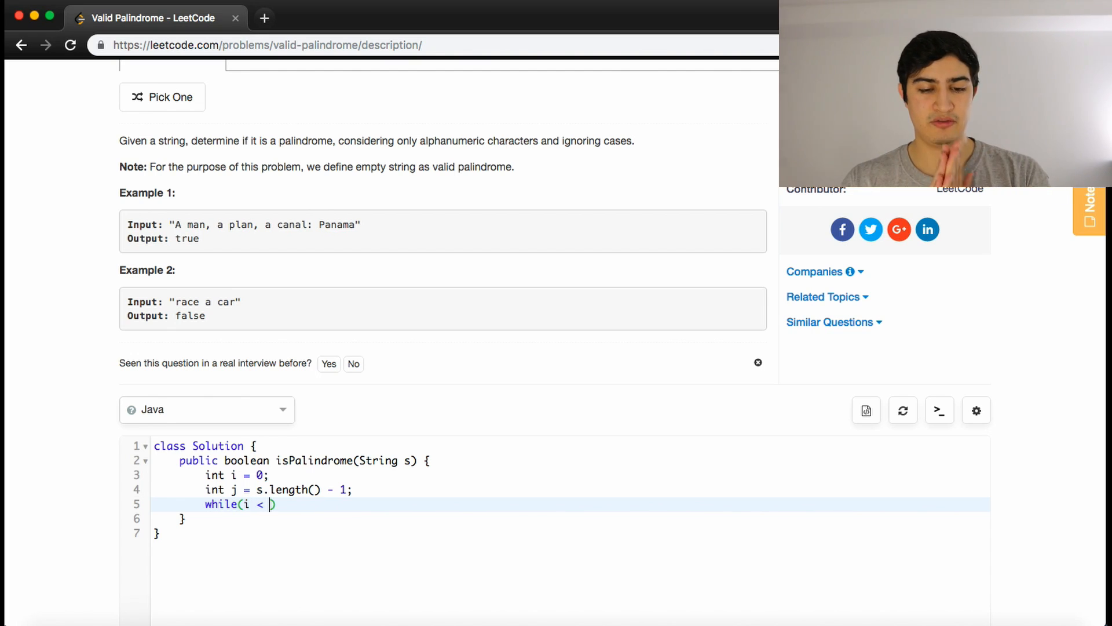
text(j) {)
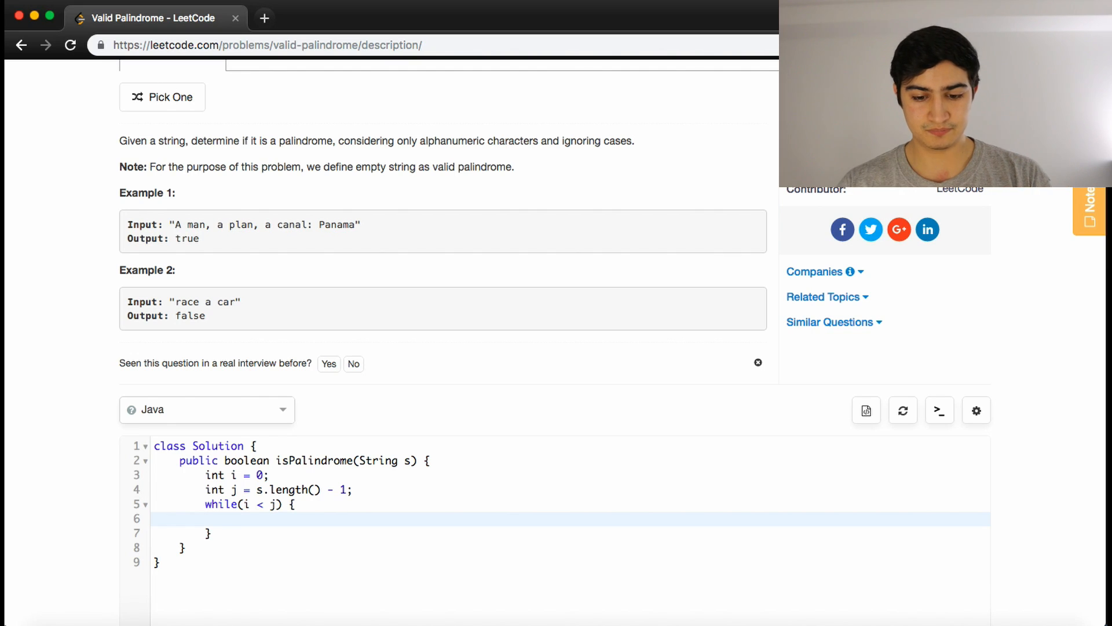
- Begin the inner check if(i < j) with Character.isLetterOrDigit(s.charAt(i)) for the left pointer
text(if(i < j))
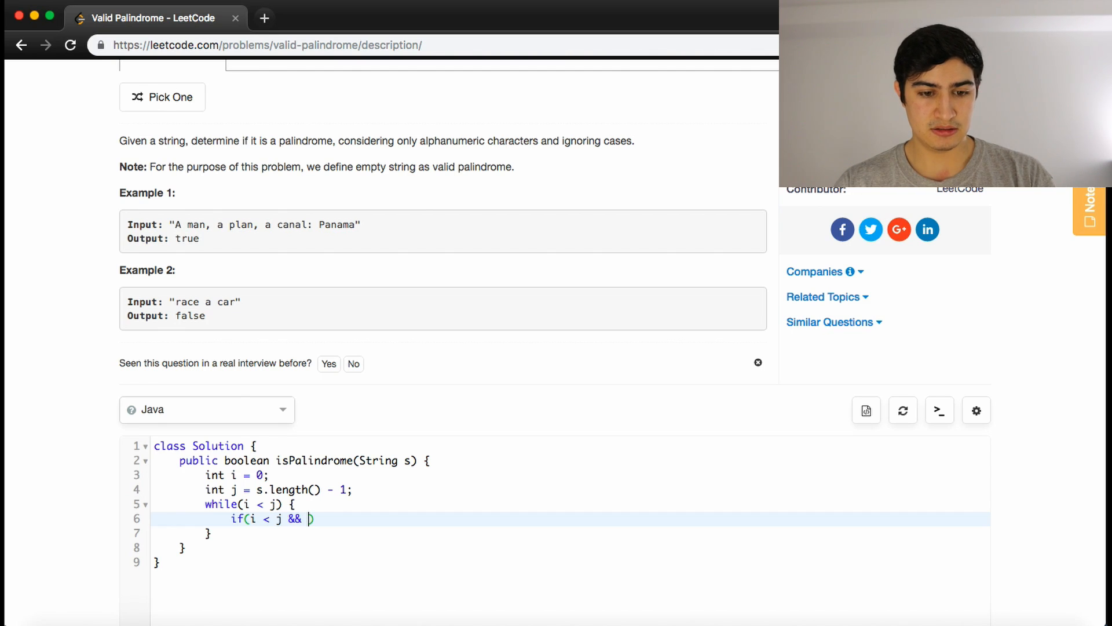
text(Character.is)
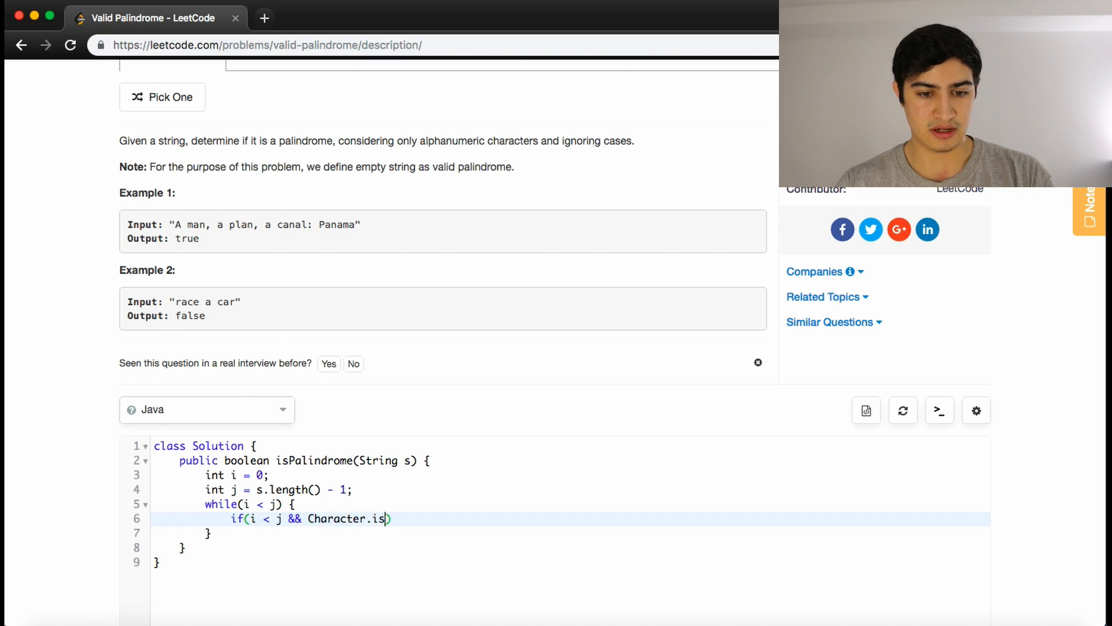
text(LetterOrDigit(s.char)
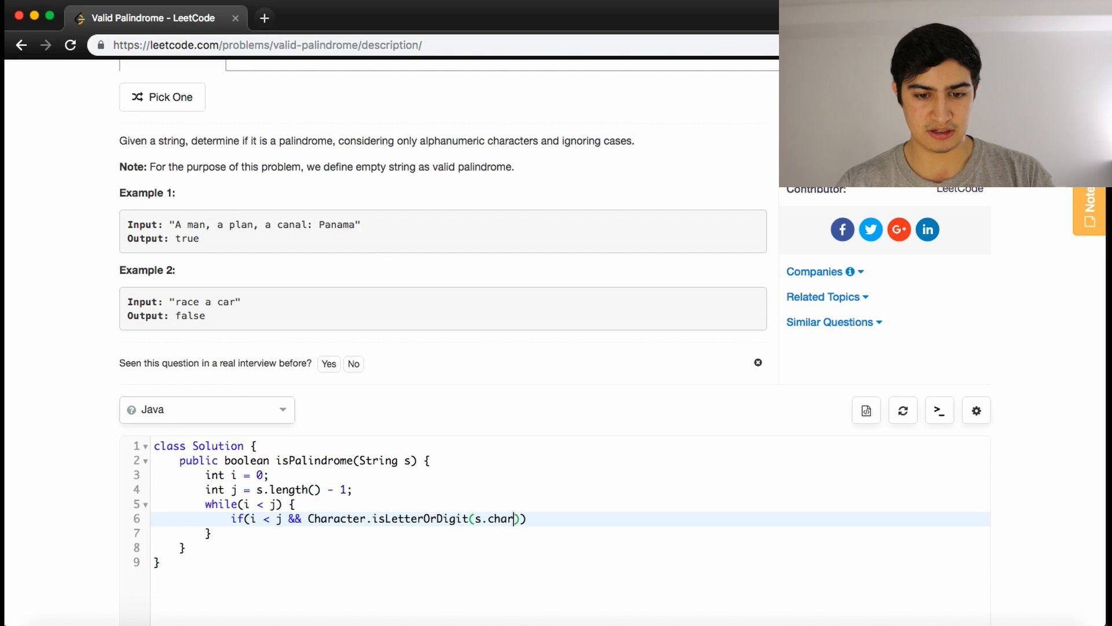
text(At(i)
text(i++;)
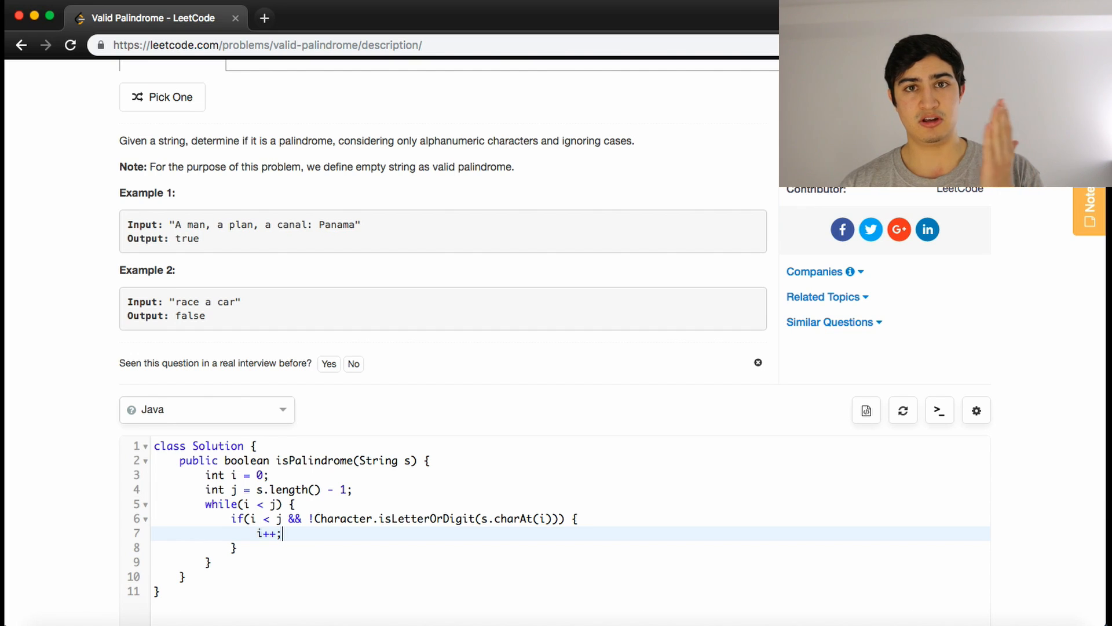
mouse_move(313, 557)
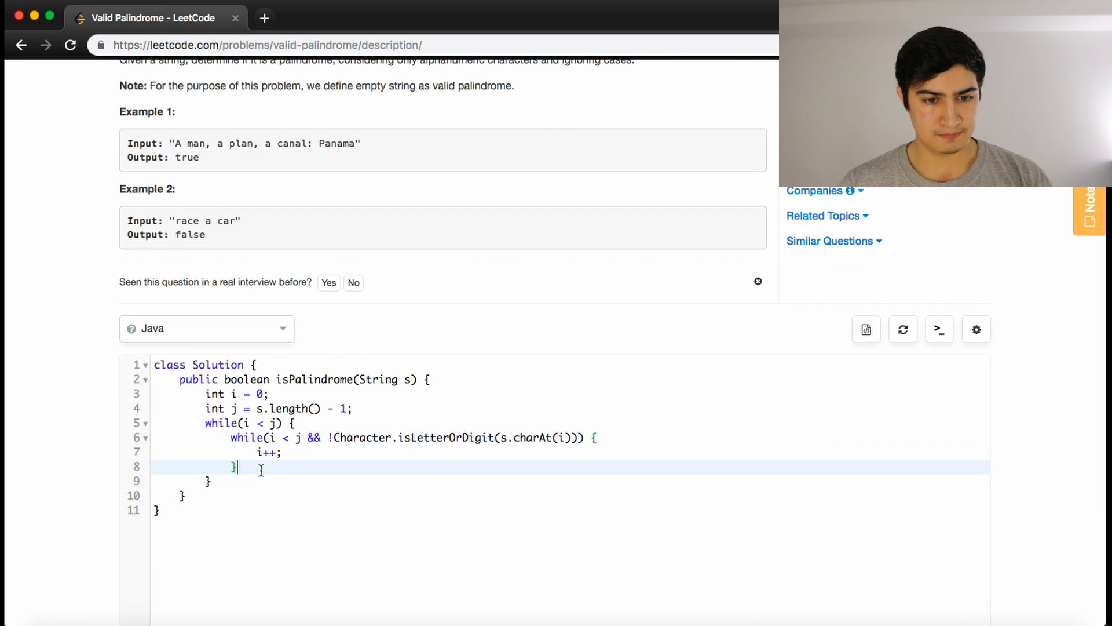
- Write while(i < j && !Character.isLetterOrDigit(s.charAt(j))) { j--; } to skip from the right
text(while())
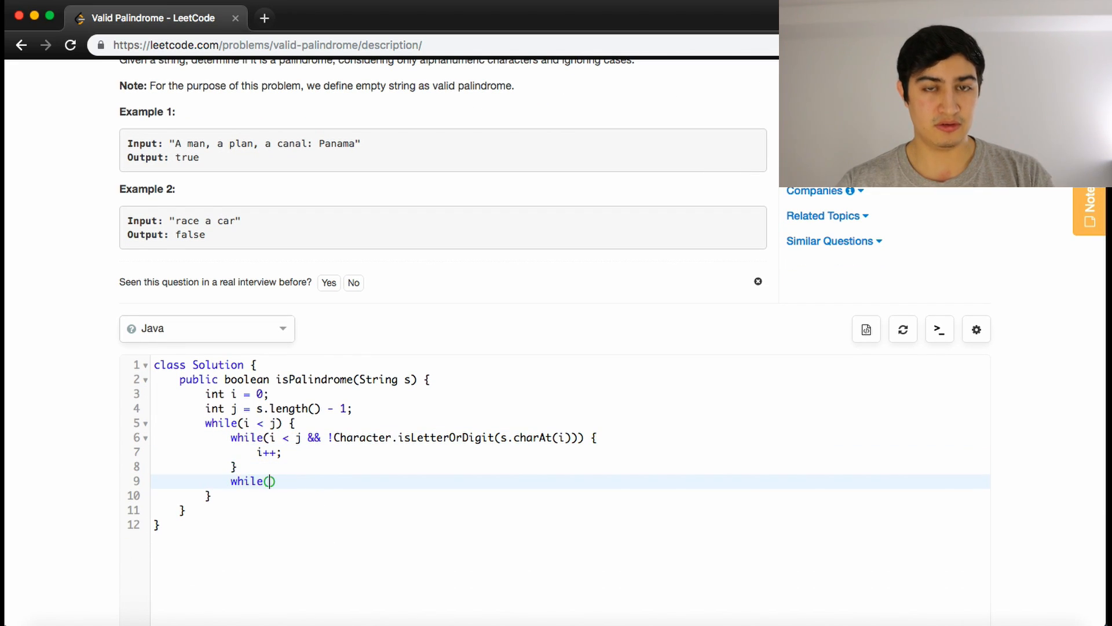
text(i < j)
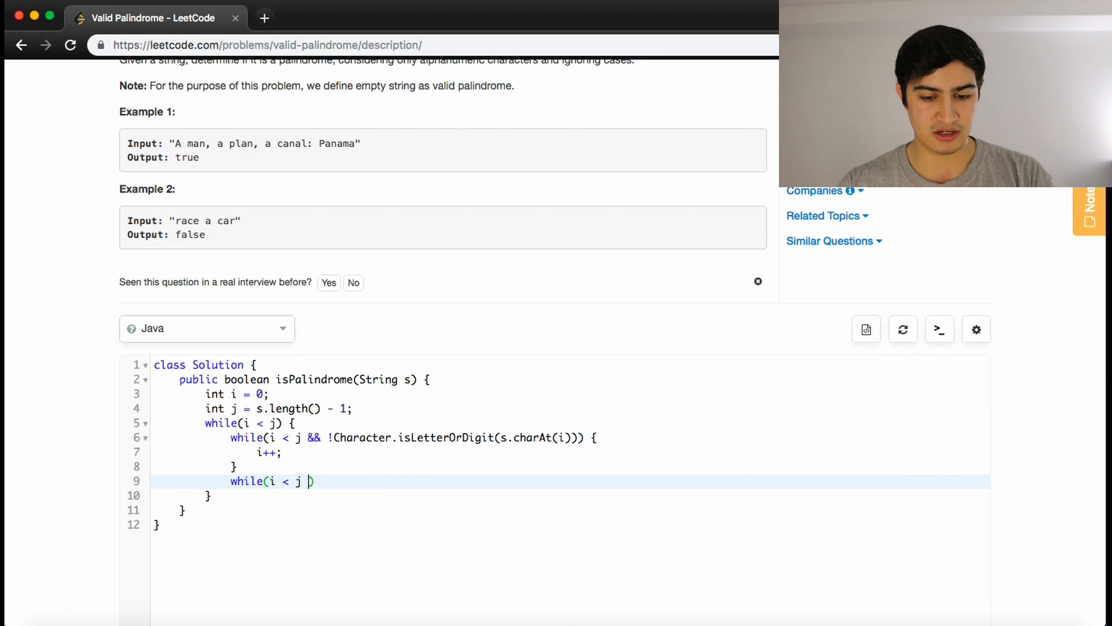
text(&& Character)
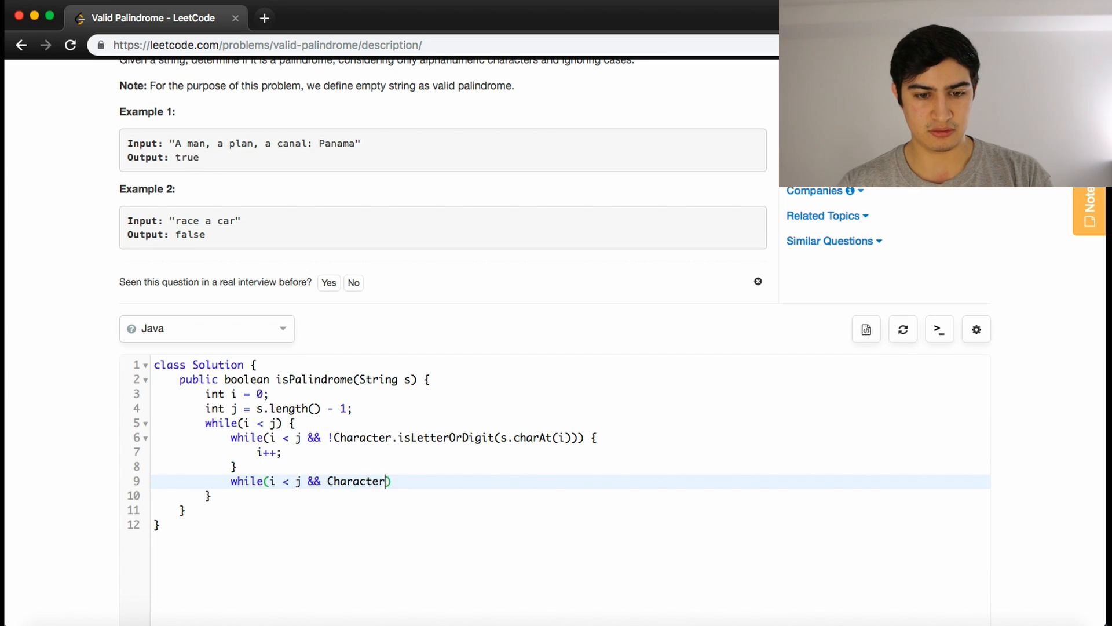
text(.isLetterOrDigit(s.char)
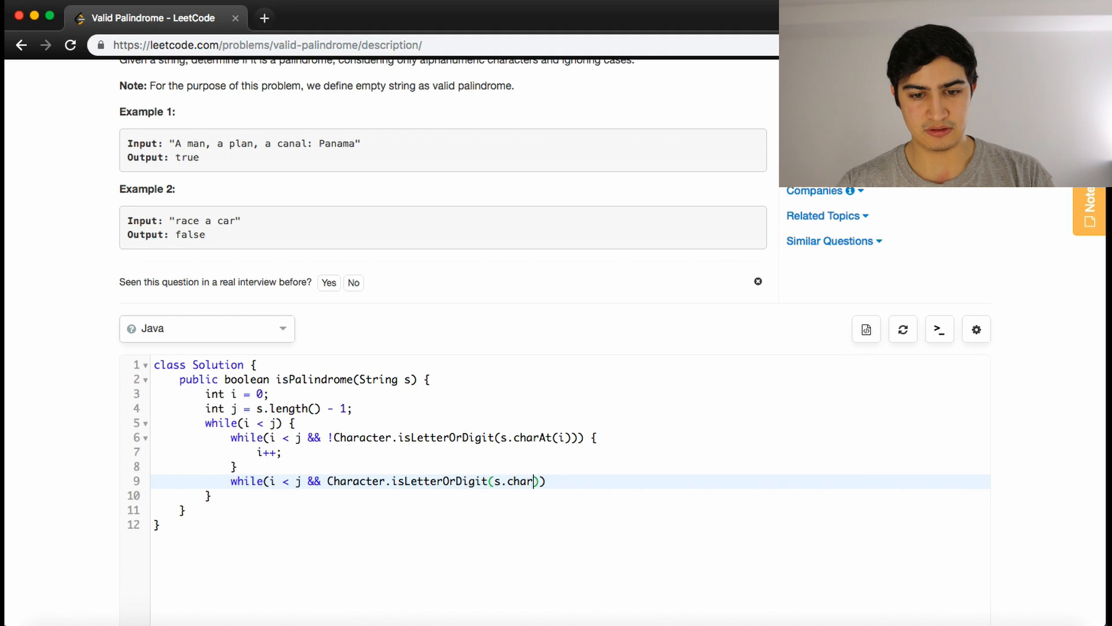
text(At(j)) {)
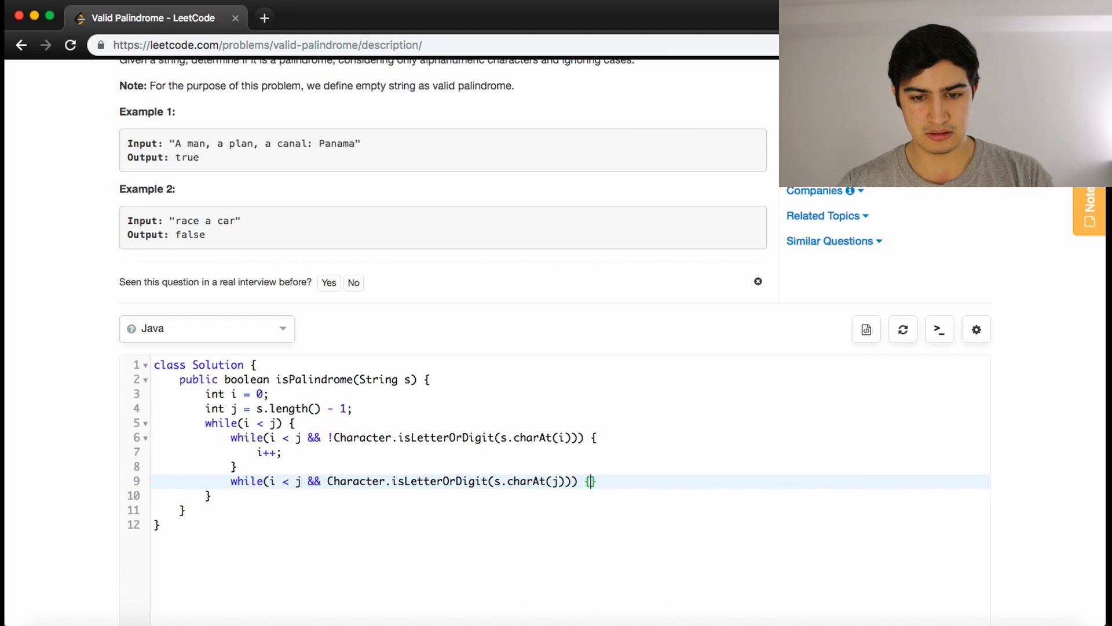
key(enter)
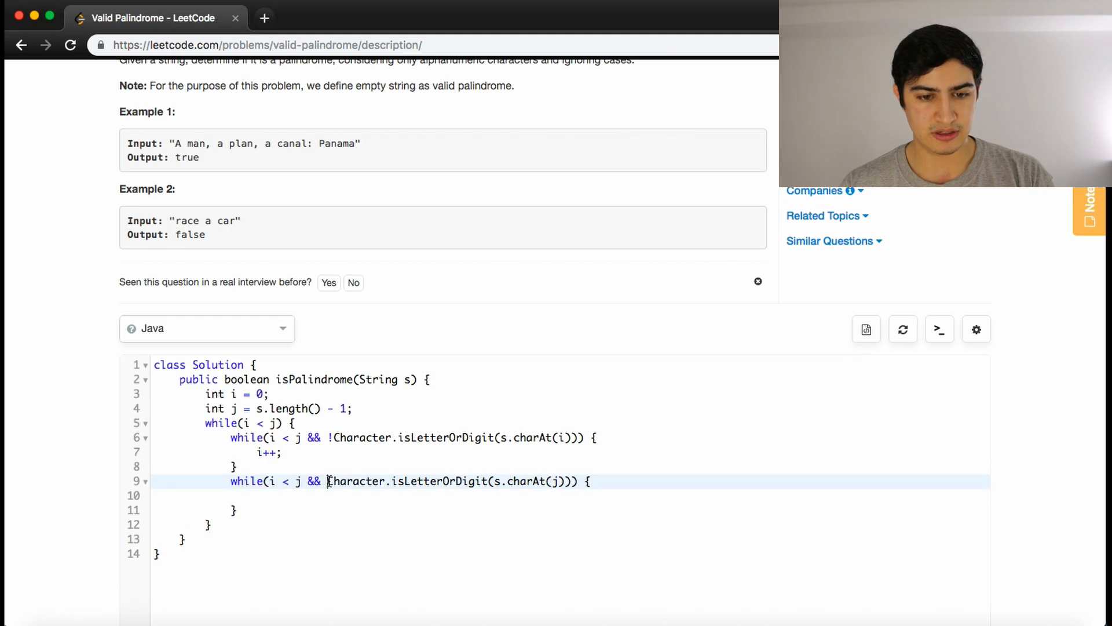
text(!)
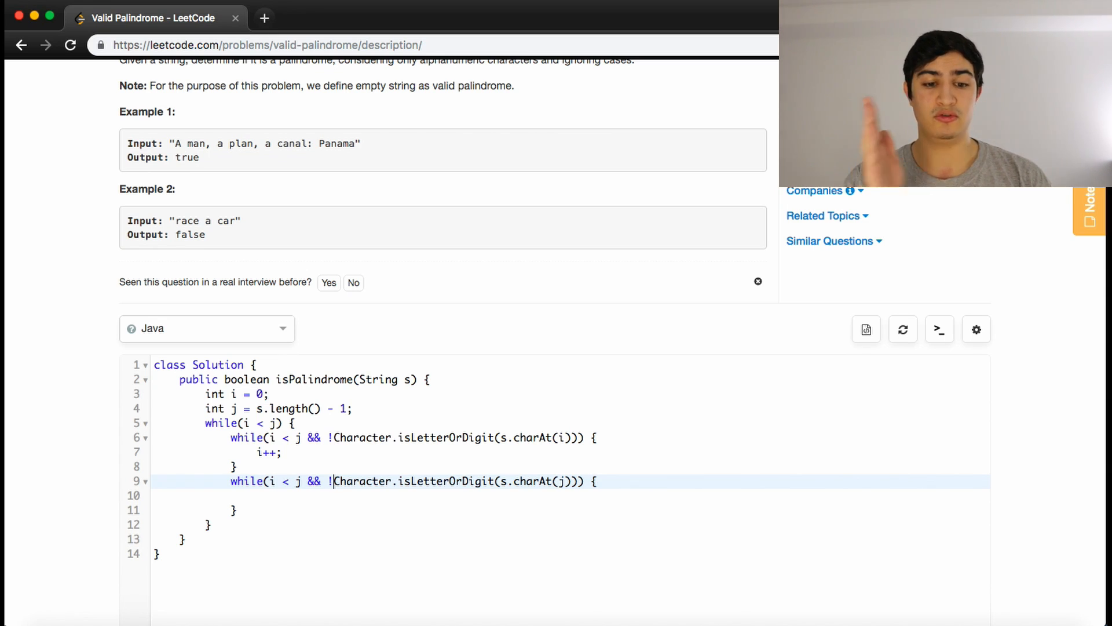
text(j--;)
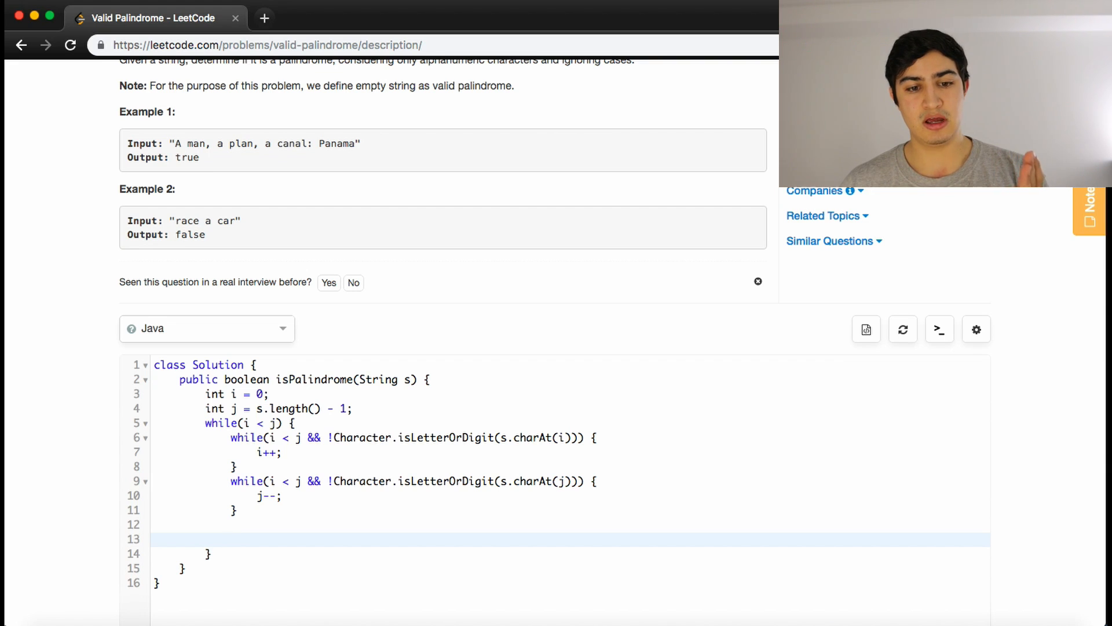
click(230, 538)
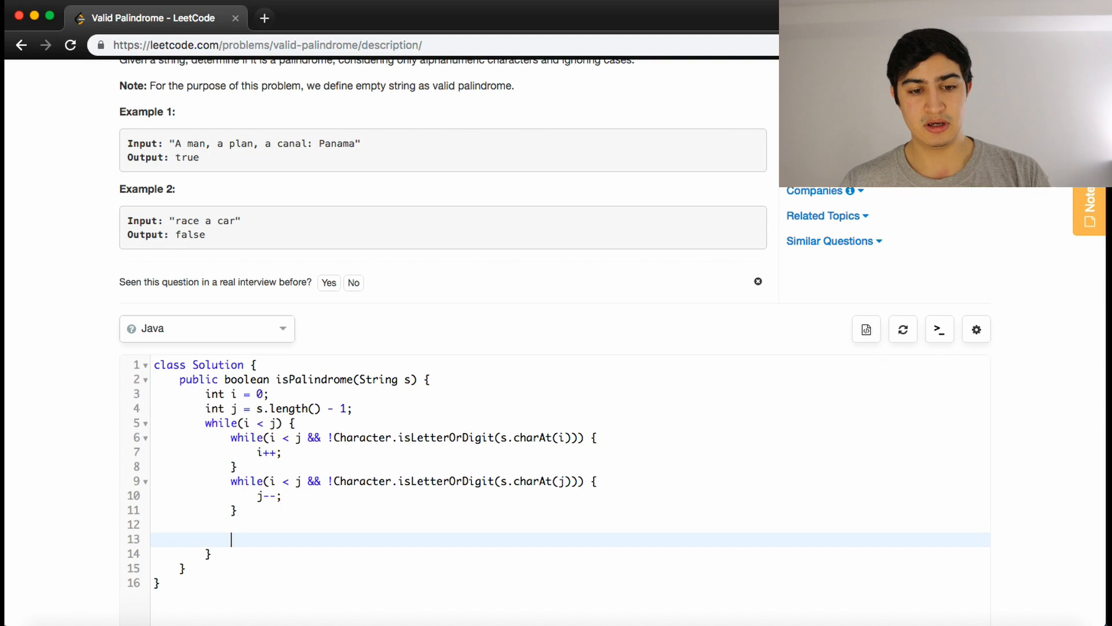
- Write the condition comparing Character.toLowerCase(s.charAt(i++)) != Character.toLowerCase(s.charAt(j--))
text(if(i < j))
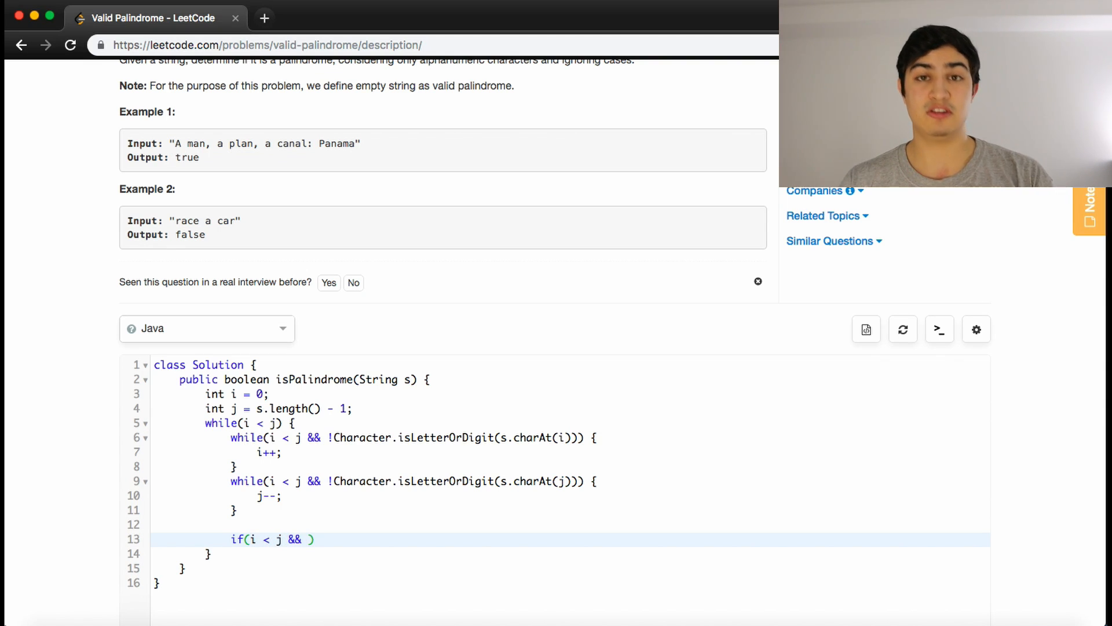
text(Character.toLow)
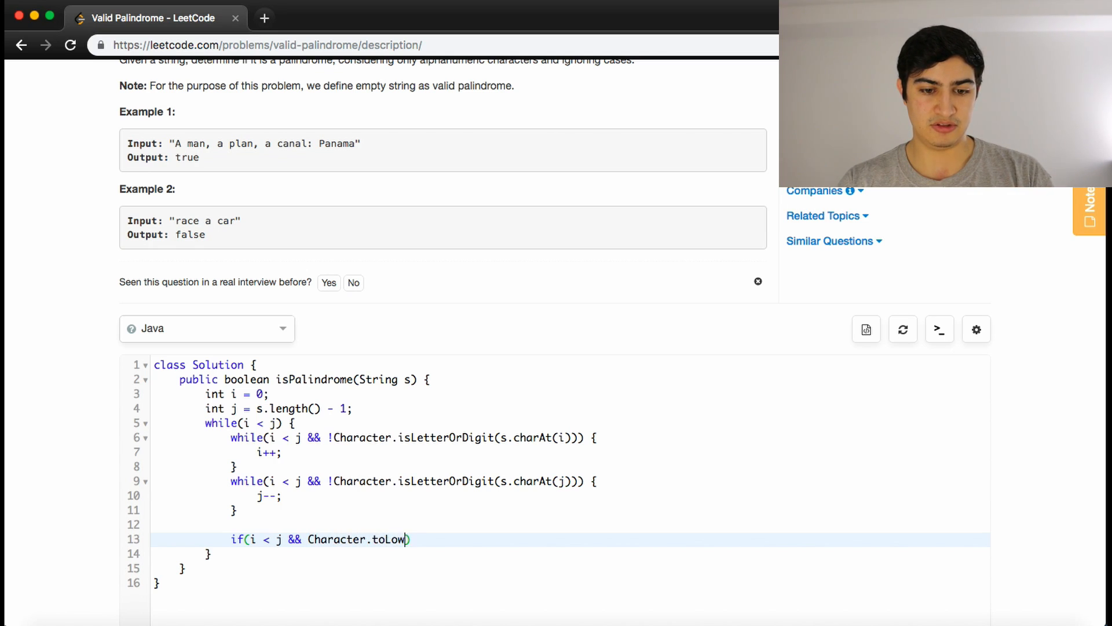
text(erCase())
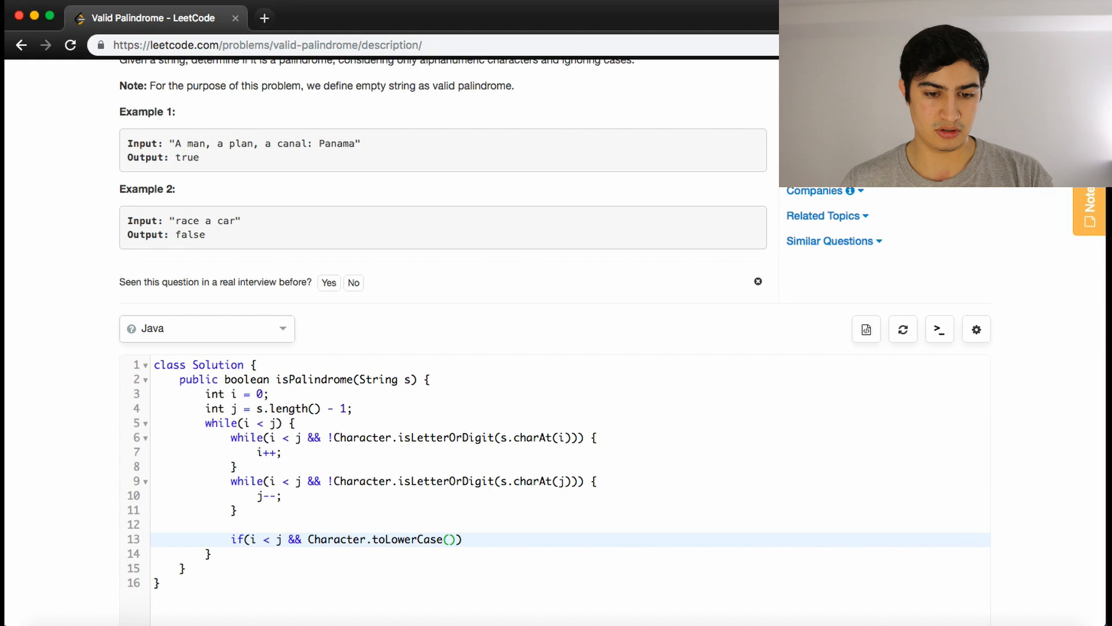
text(s.C)
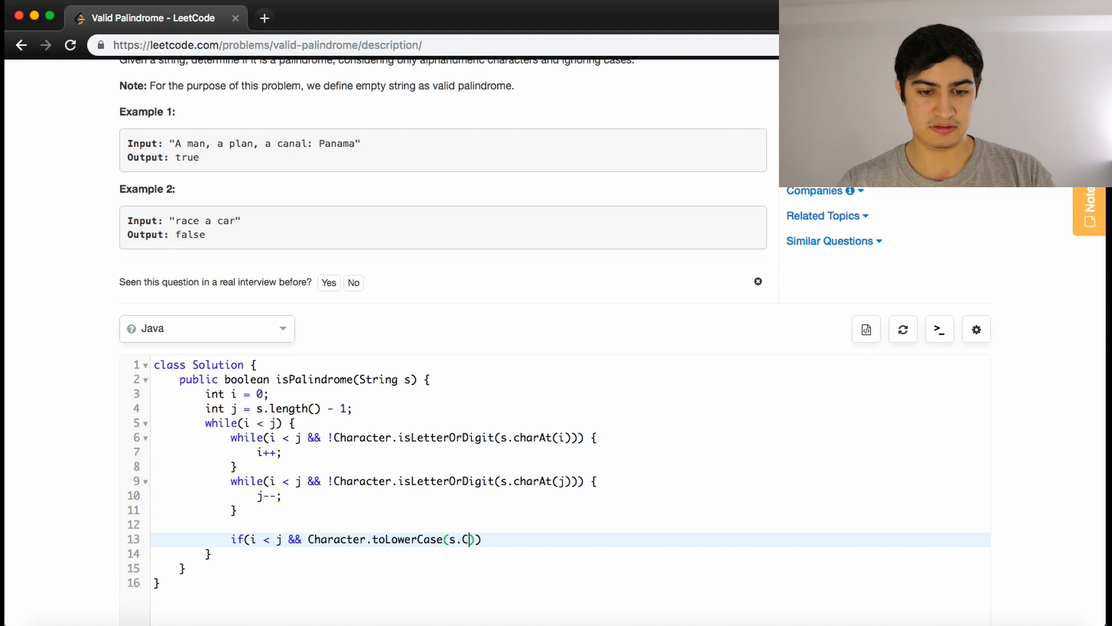
text(harAt(i++)
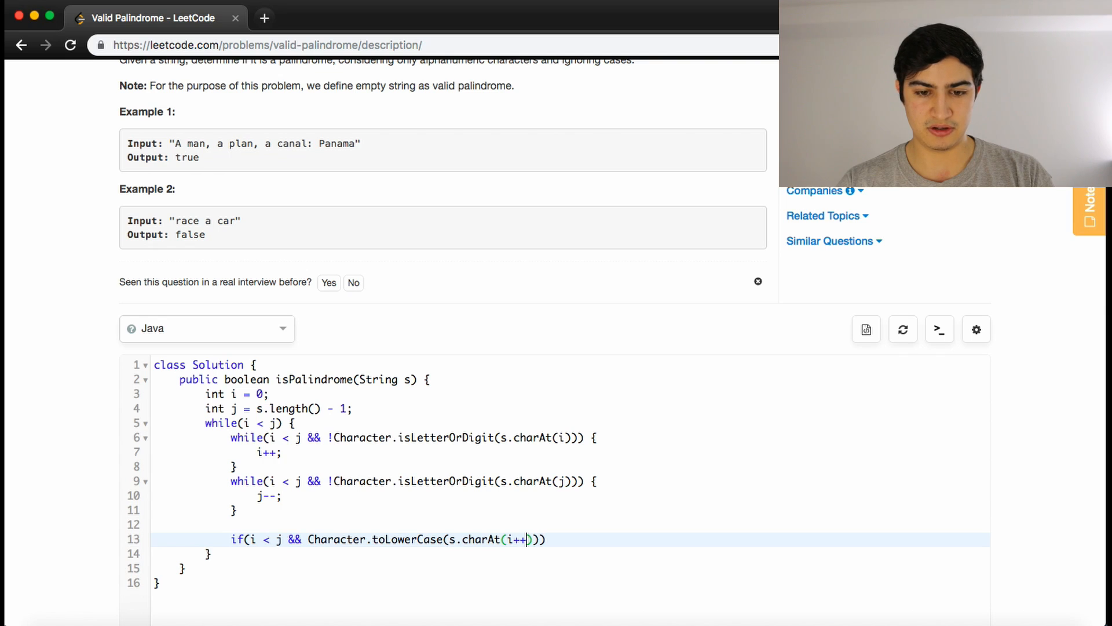
text())
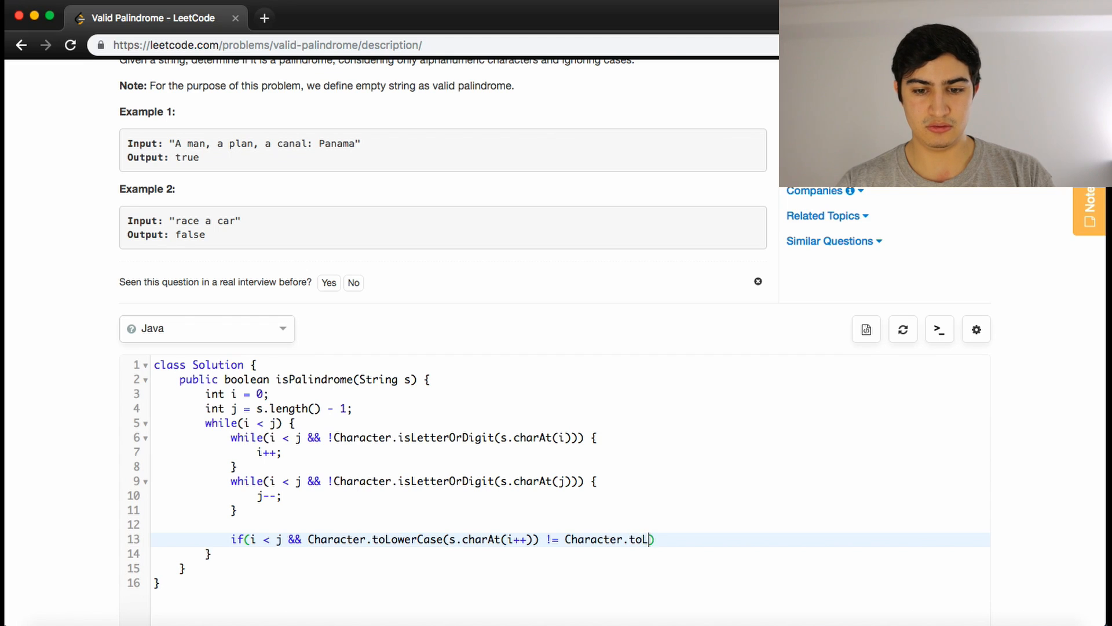
text(owerCase())
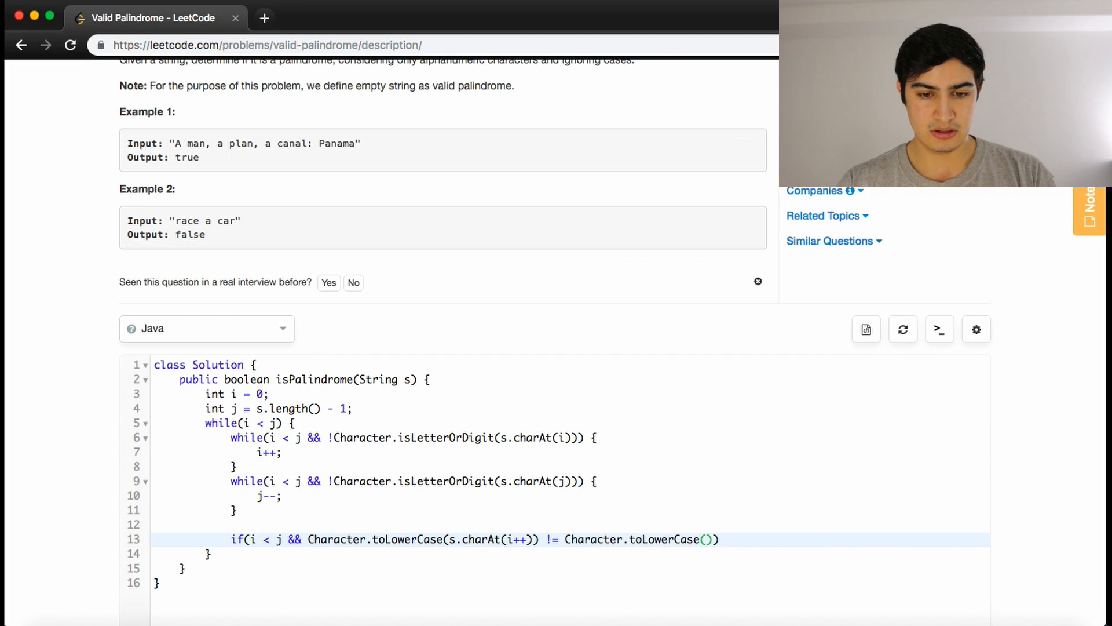
text(s.charAt(j))
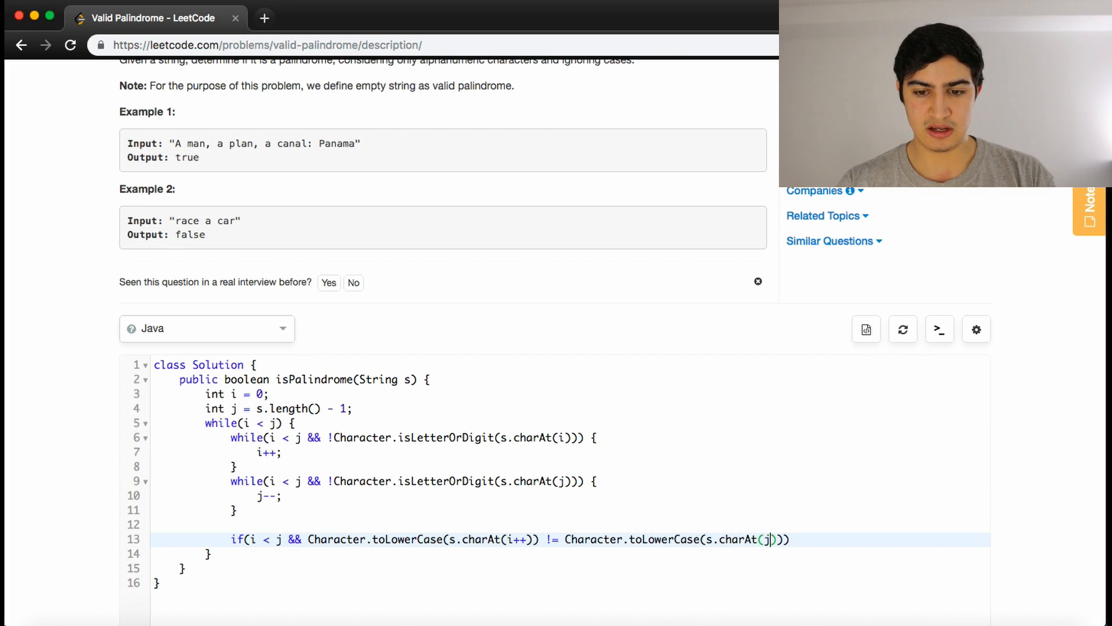
text(--)
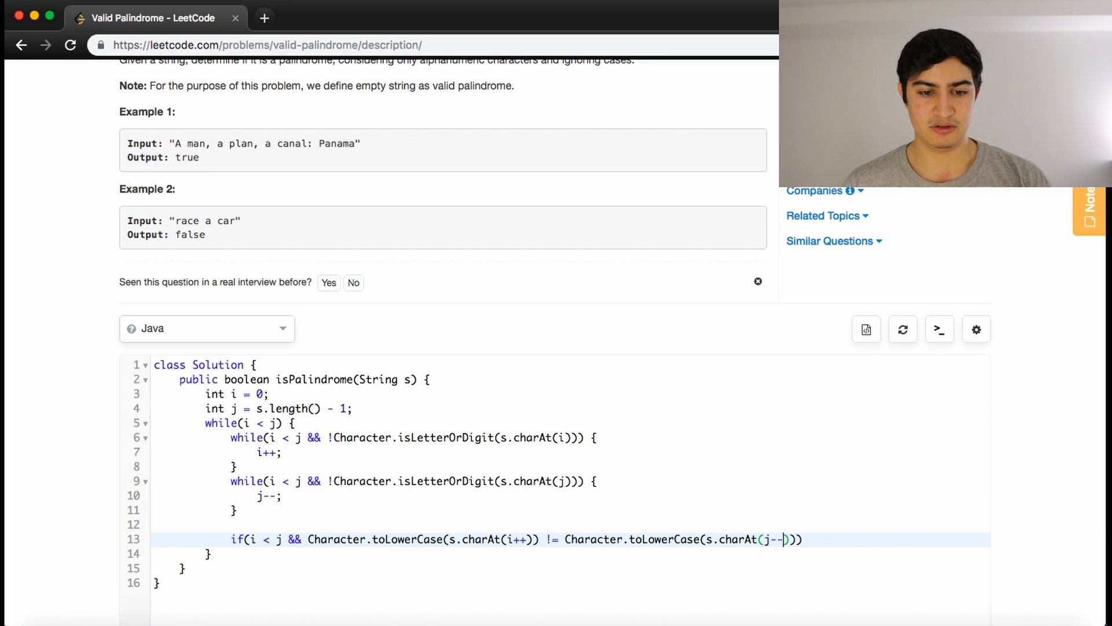
text() {)
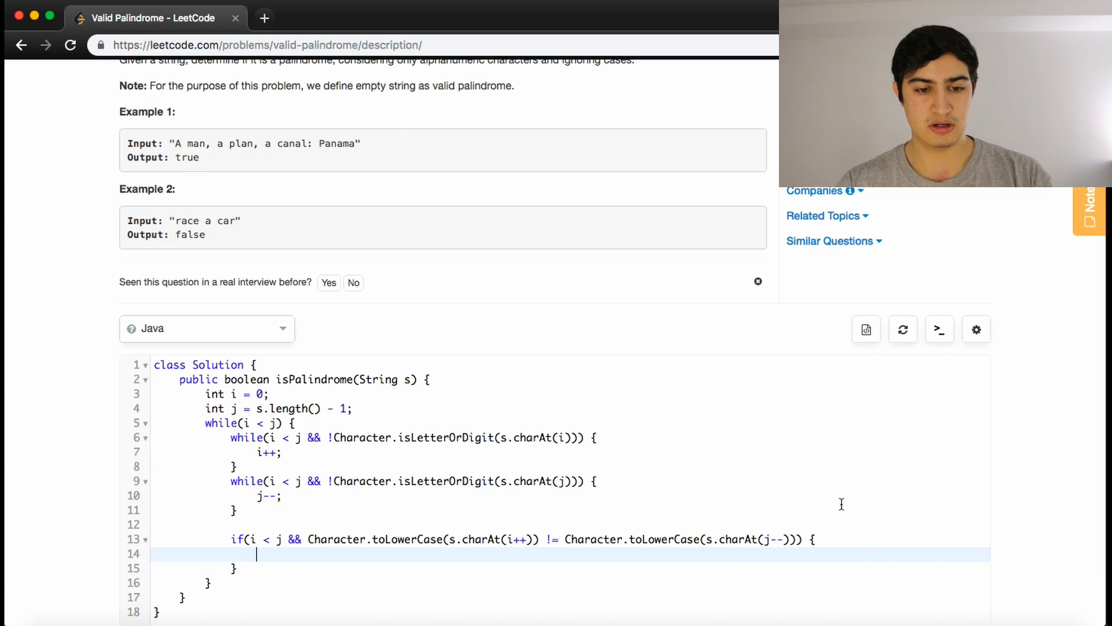
- Return false inside that mismatch branch and move past the outer loop
text(return f)
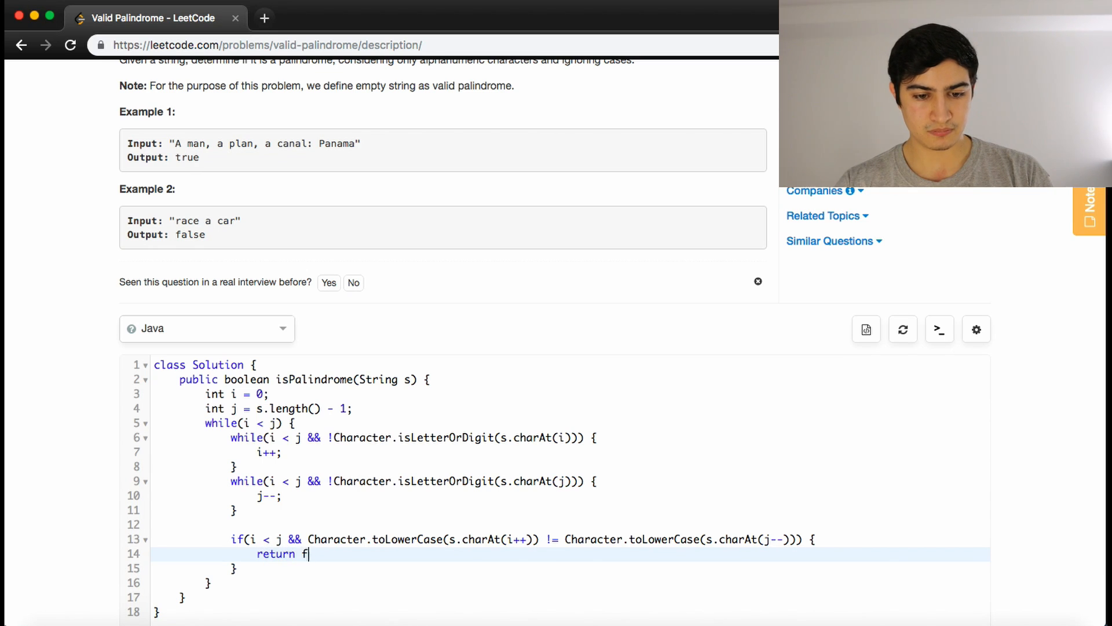
text(alse;)
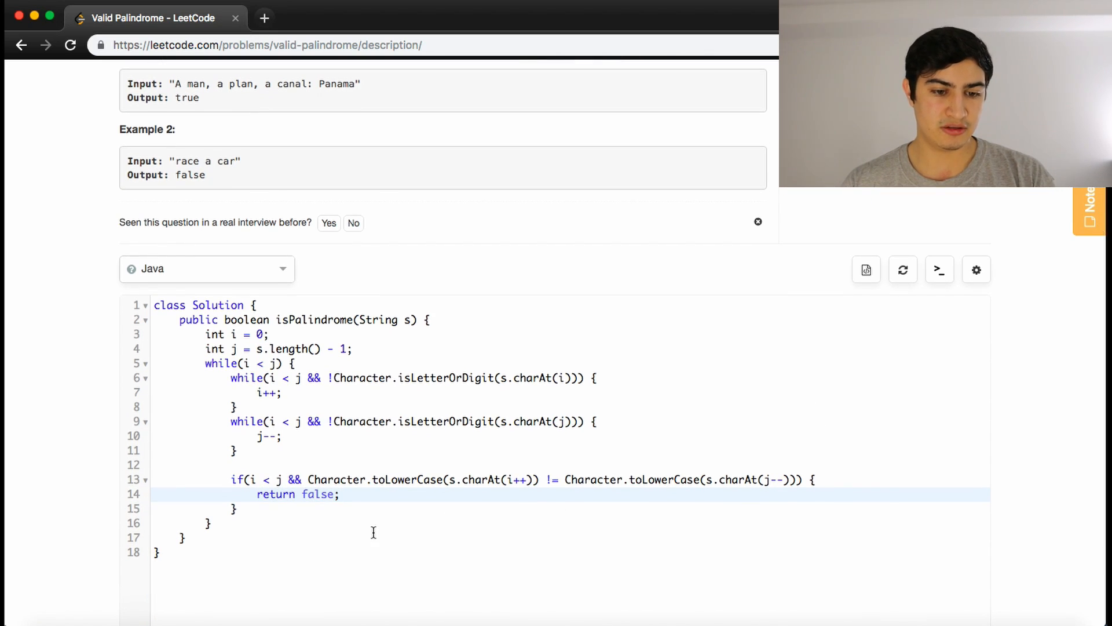
key(enter)
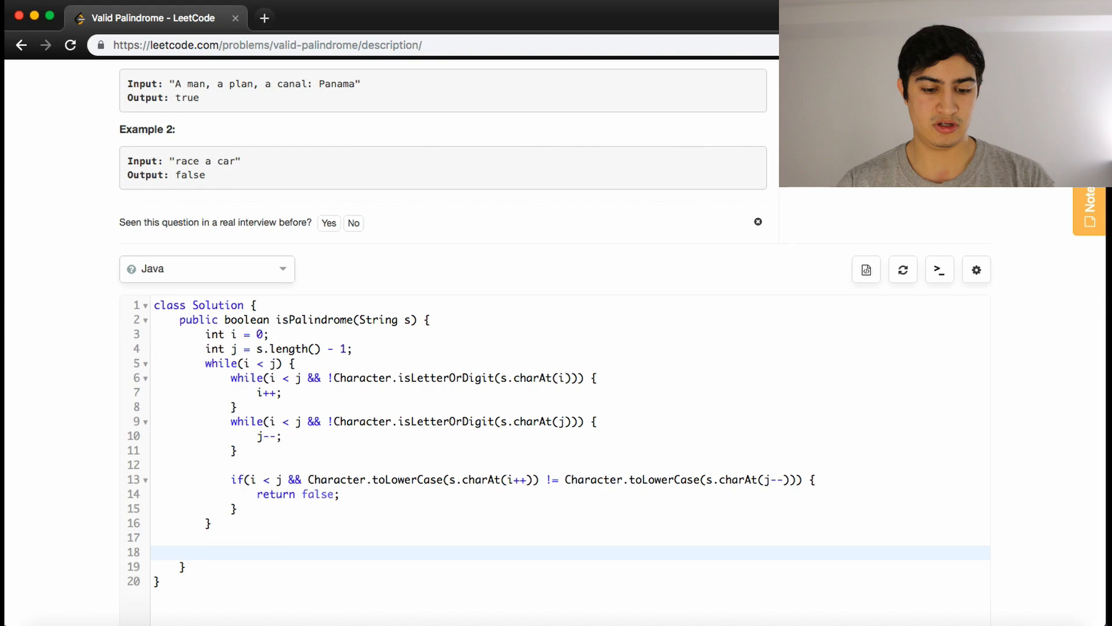
- End the method with return true; and submit the solution, which comes back Accepted
text(return true;)
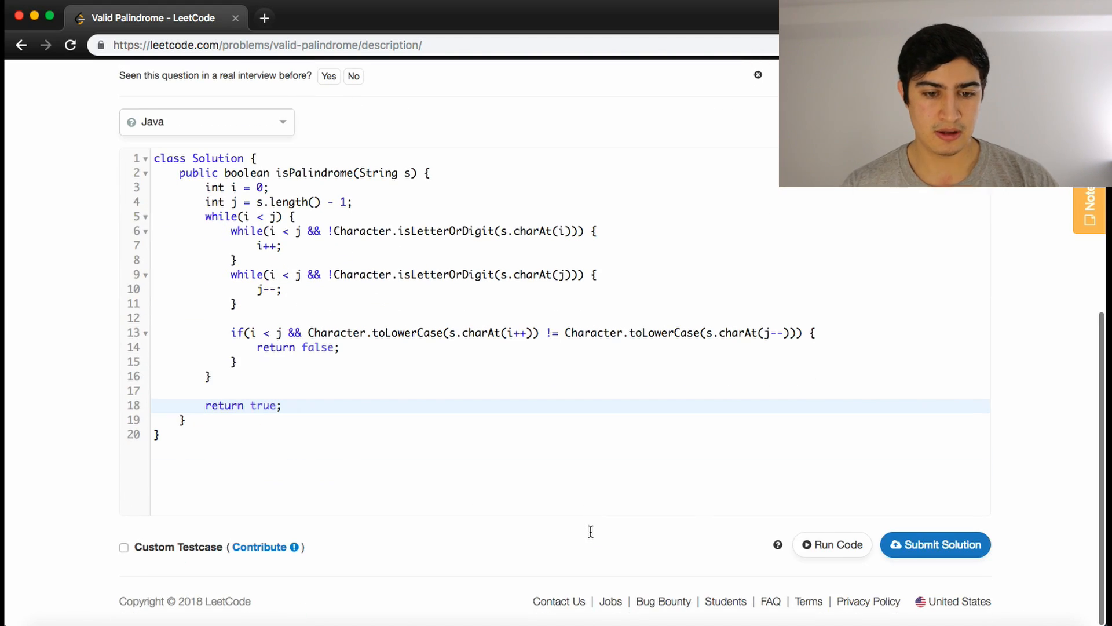
click(934, 544)
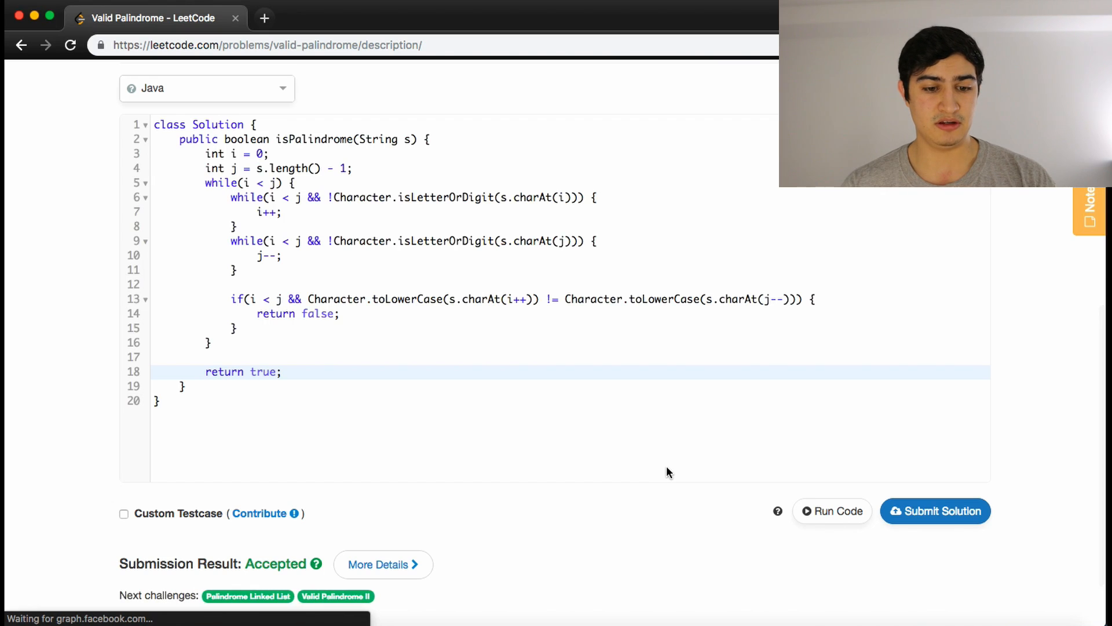
scroll(up, 3)
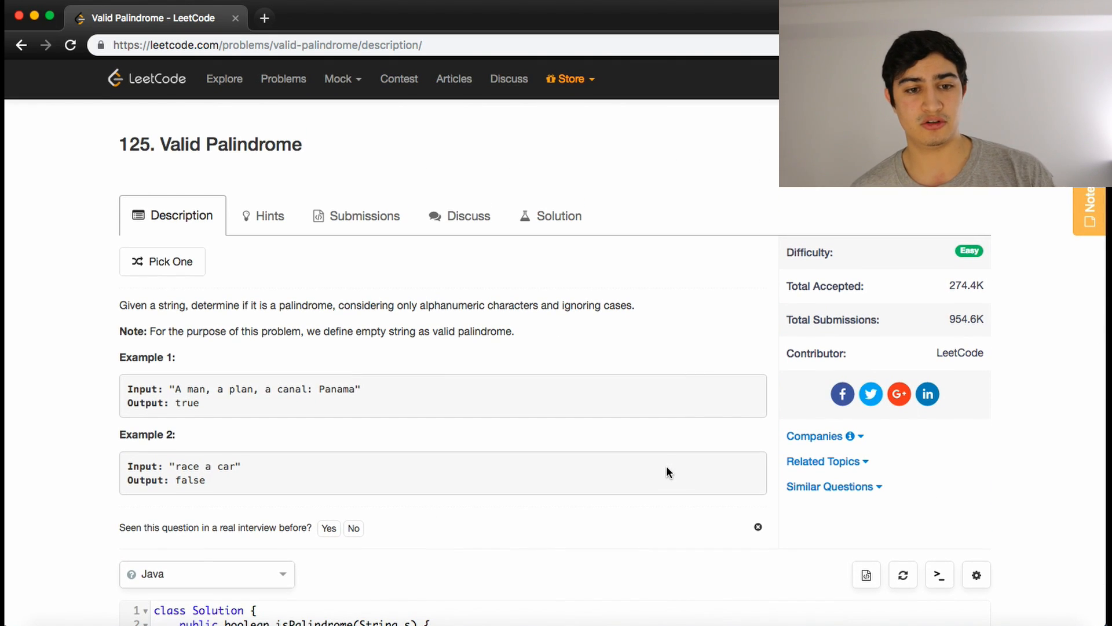